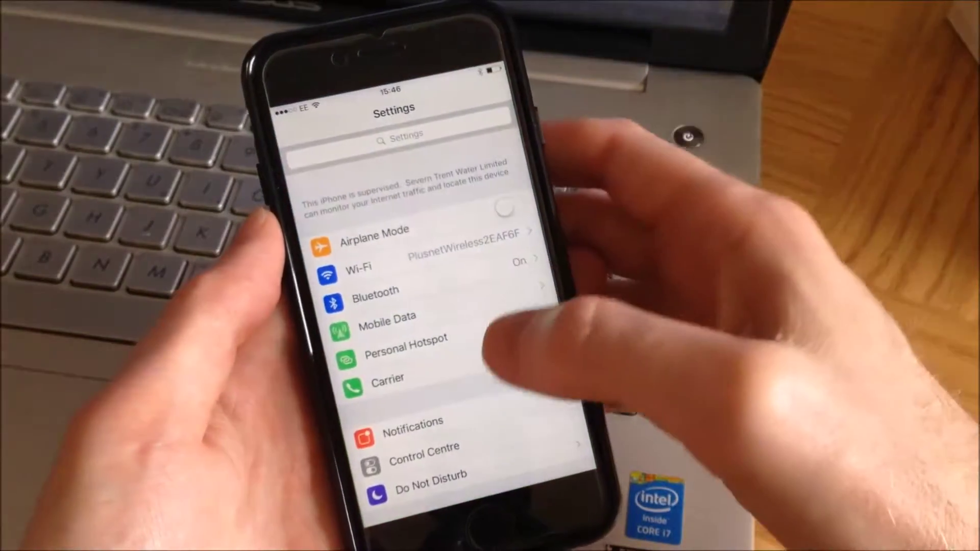
# Scroll down the General settings and open Accessibility to reach its vision options.
pyautogui.scroll(-3)
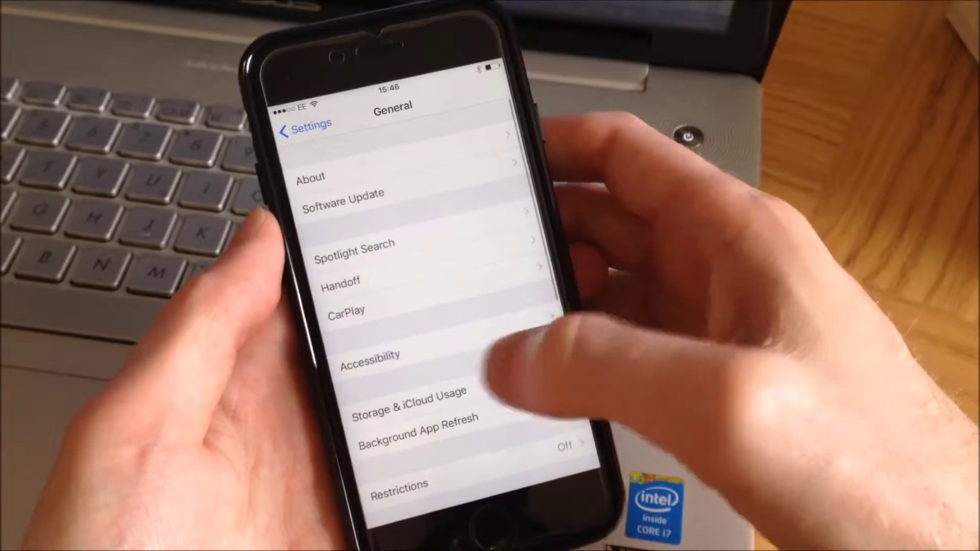
pyautogui.click(371, 368)
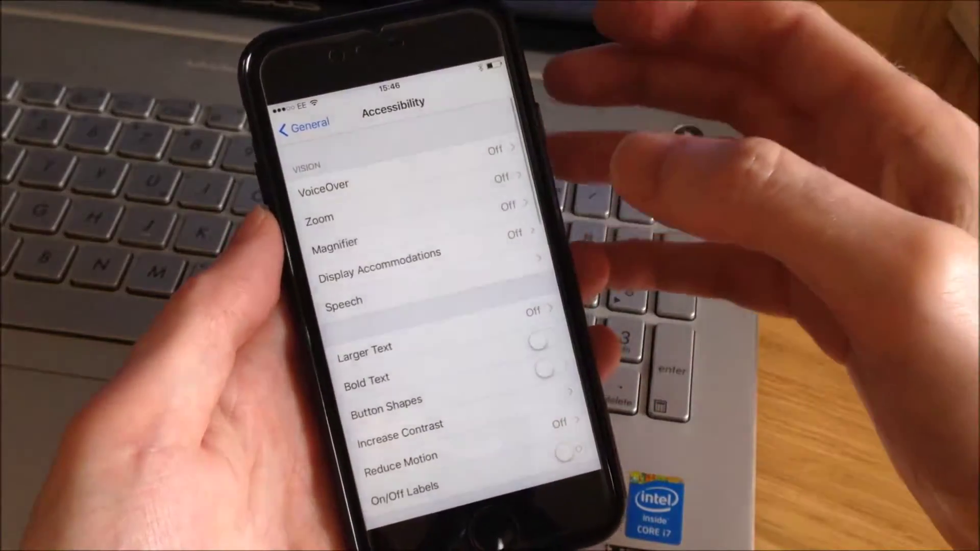